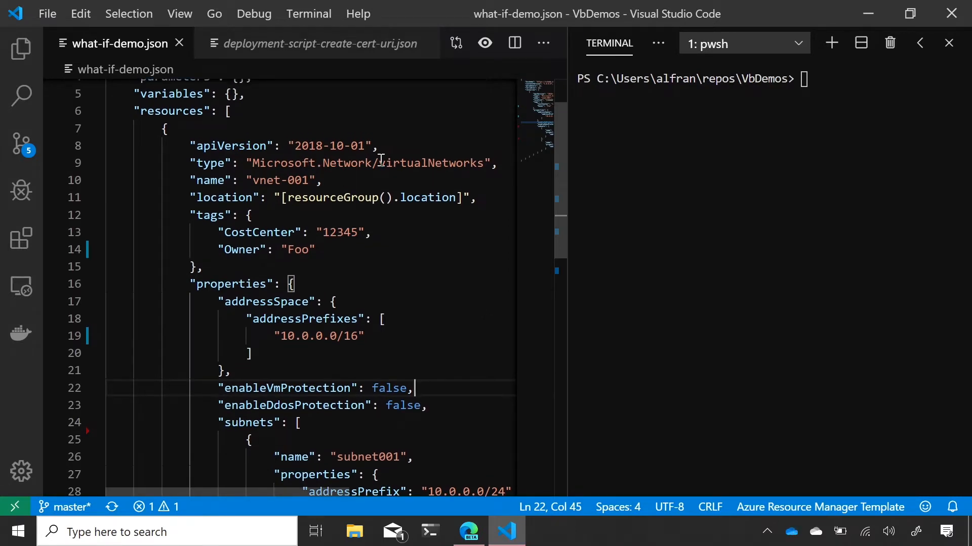
mouse_move(439, 179)
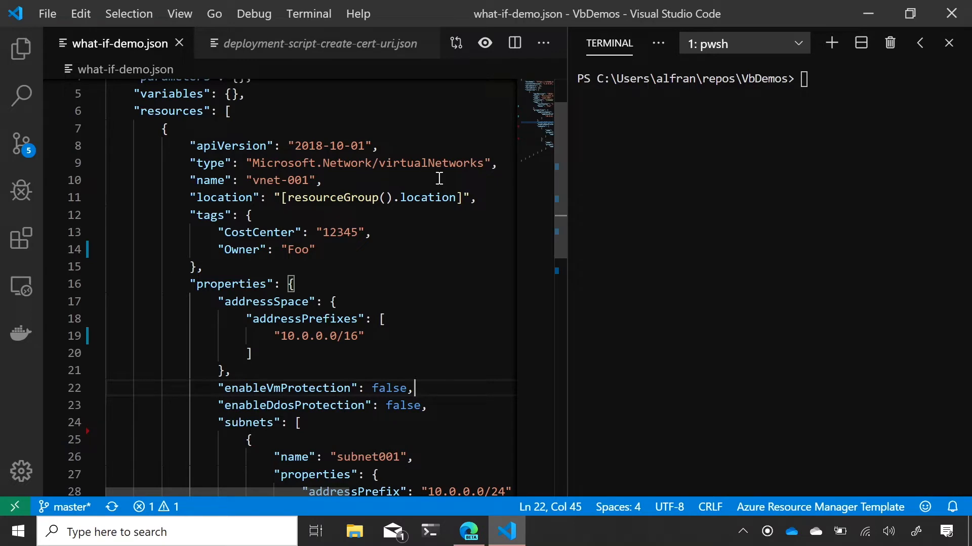
Change the Owner tag to Bar and the address prefix to 10.0.0.0/15.
scroll("down", 3)
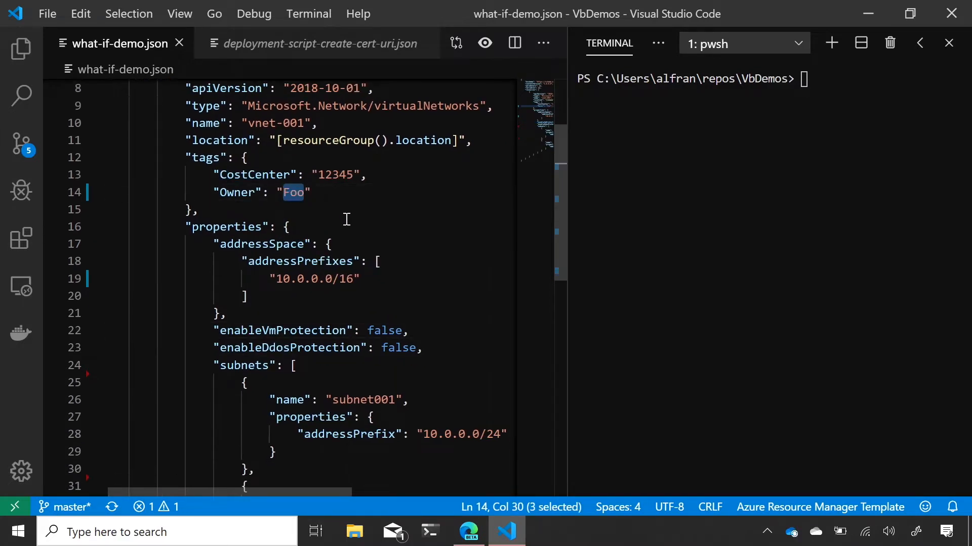
type("Bar")
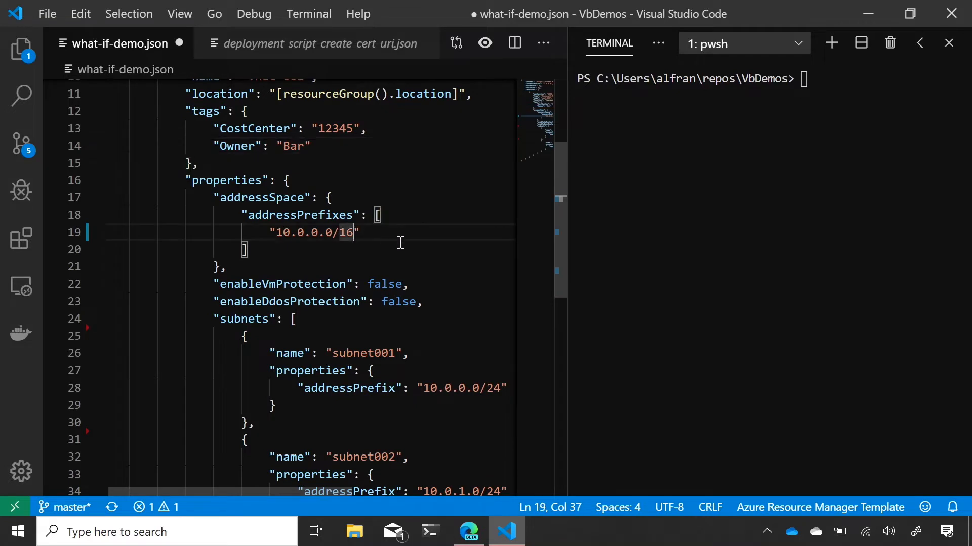
key("Backspace")
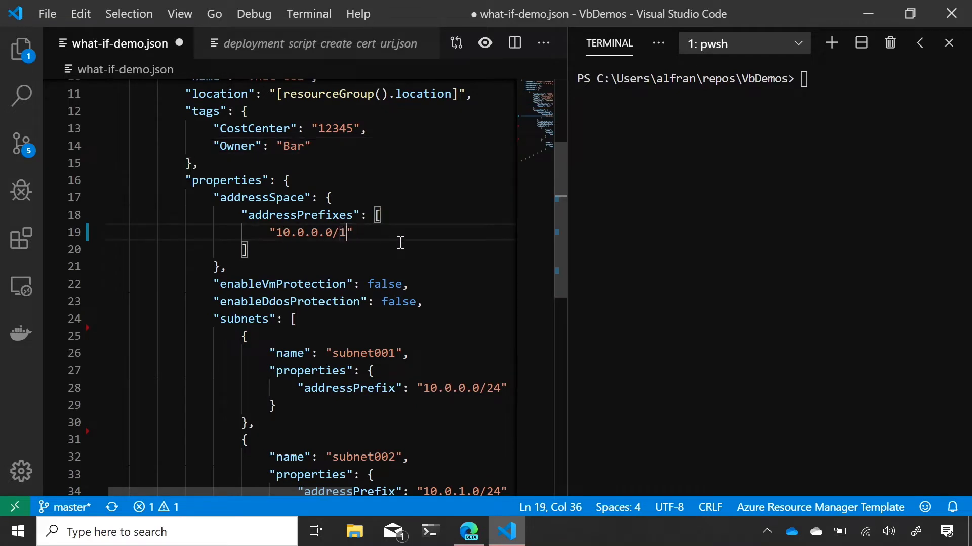
type("5")
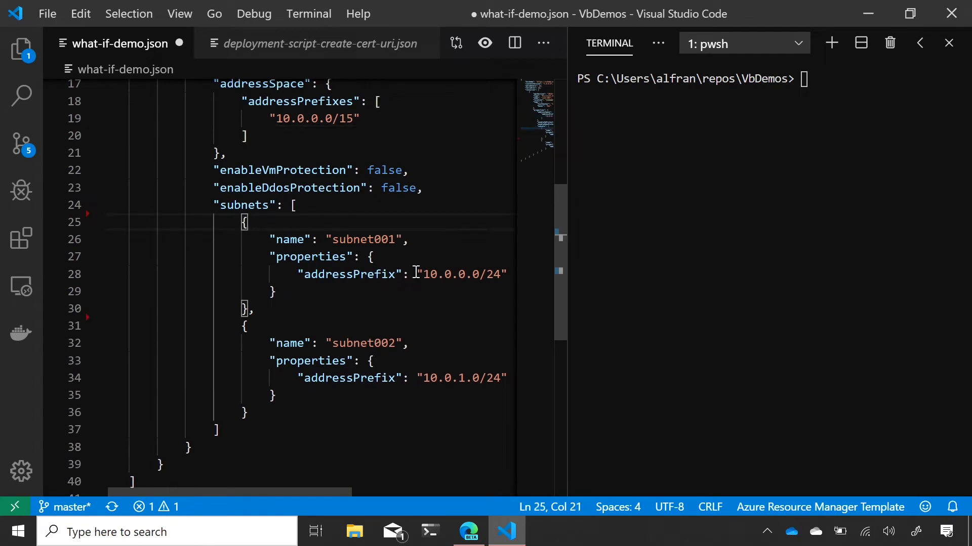
Comment out the subnet001 block with /* */, save, and focus the terminal.
type("/**/")
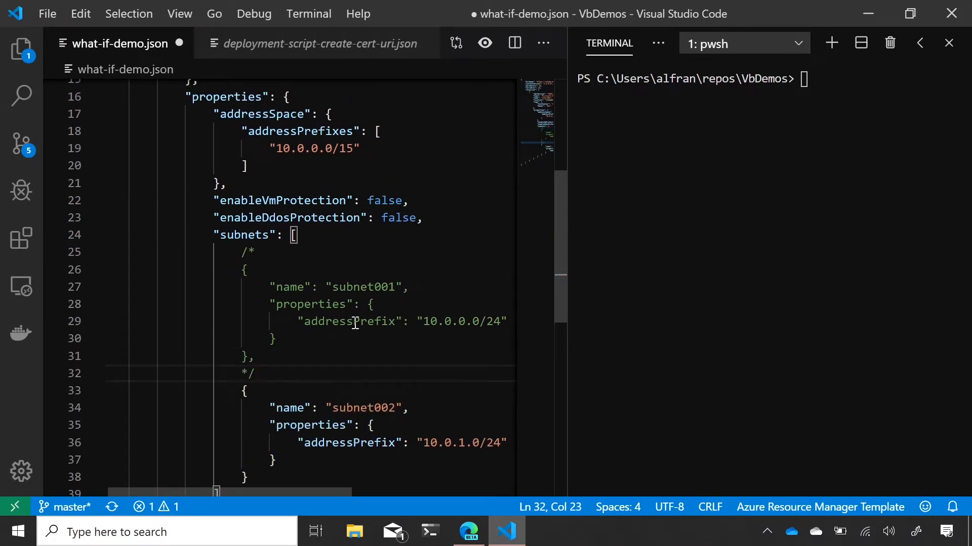
scroll("down", 3)
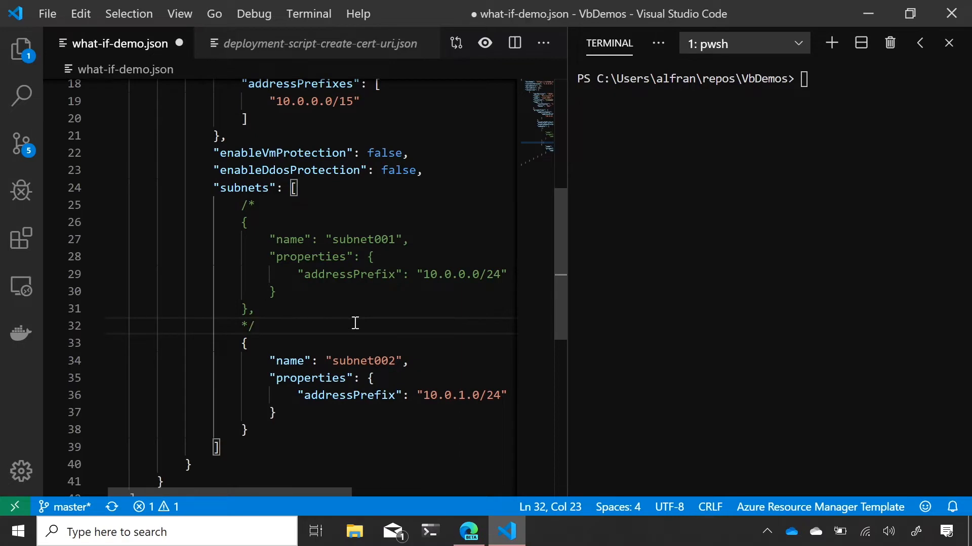
left_click(675, 340)
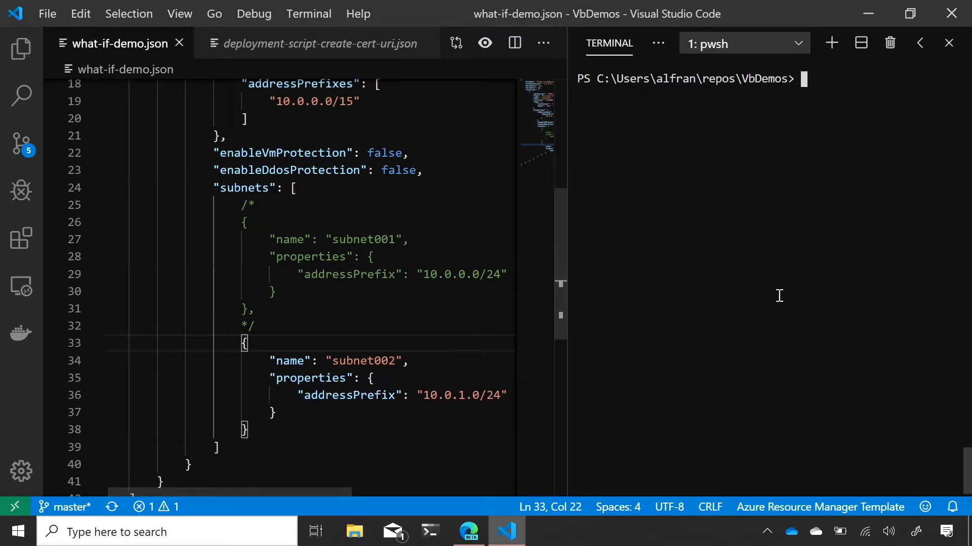
Enter New-AzDeploymentWhatIf for resource group alex-test-feb with template .\what-if-demo.json.
type("New-AzDeploymentWhatIf -ScopeType ResourceGroup -ResourceGroupName alex-test-feb -TemplateFile .\\what-if-demo.json")
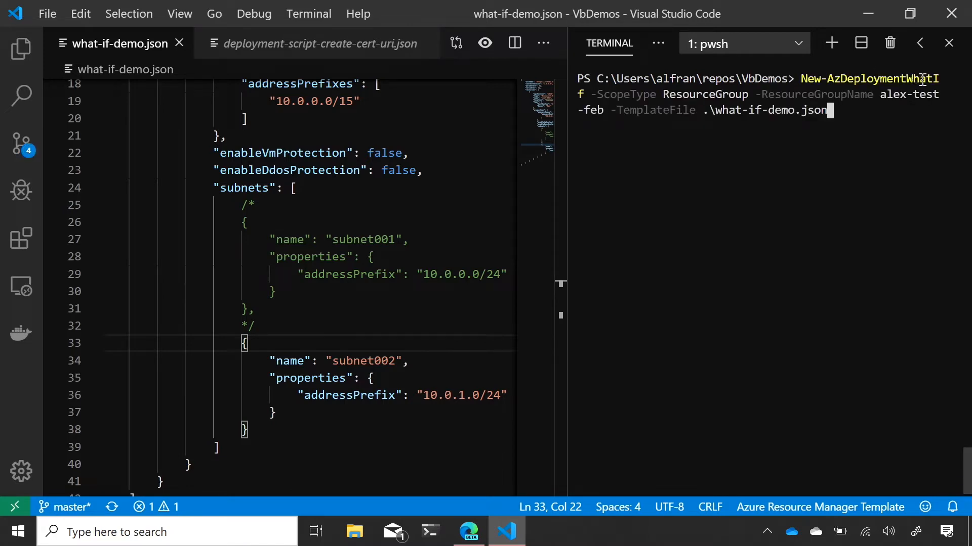
mouse_move(678, 94)
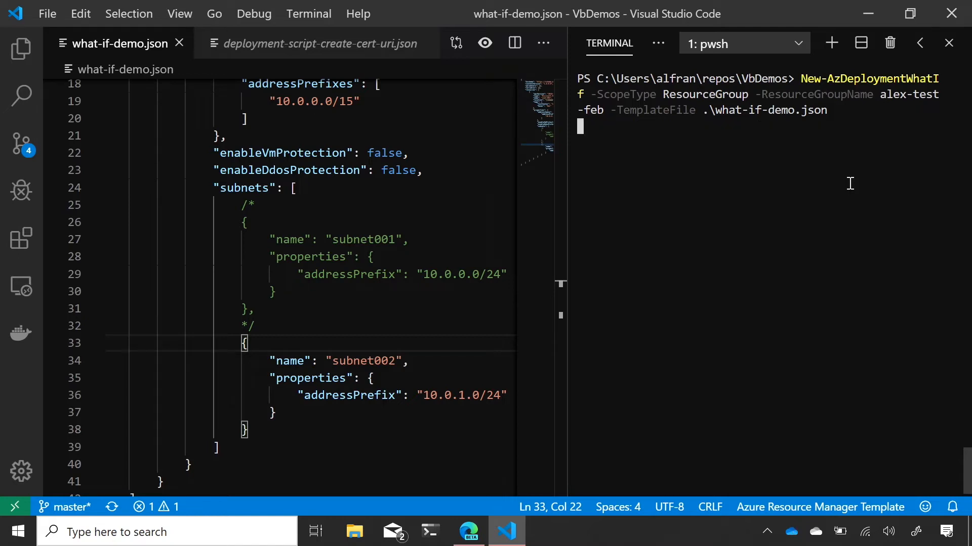
Run the what-if preview and review the diff: one resource modified, three ignored.
key("Enter")
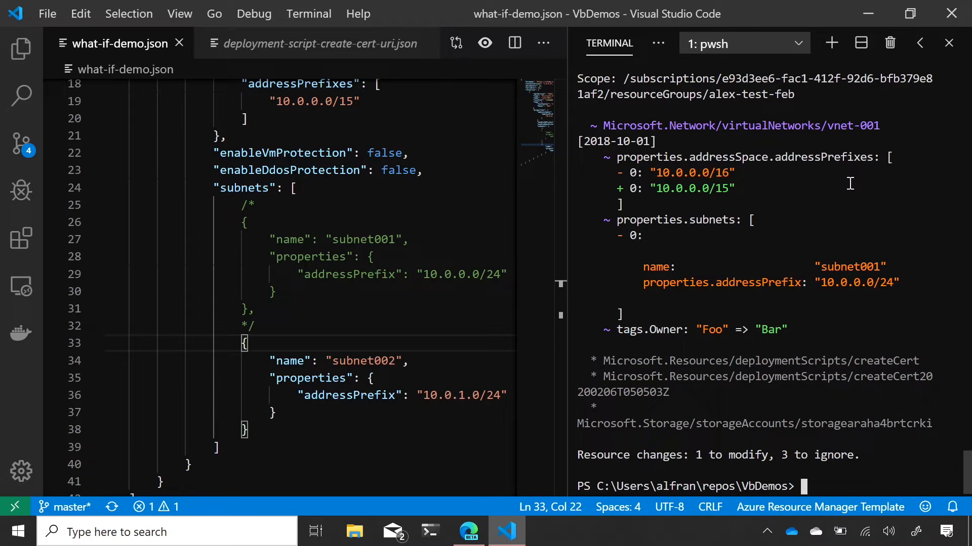
mouse_move(826, 185)
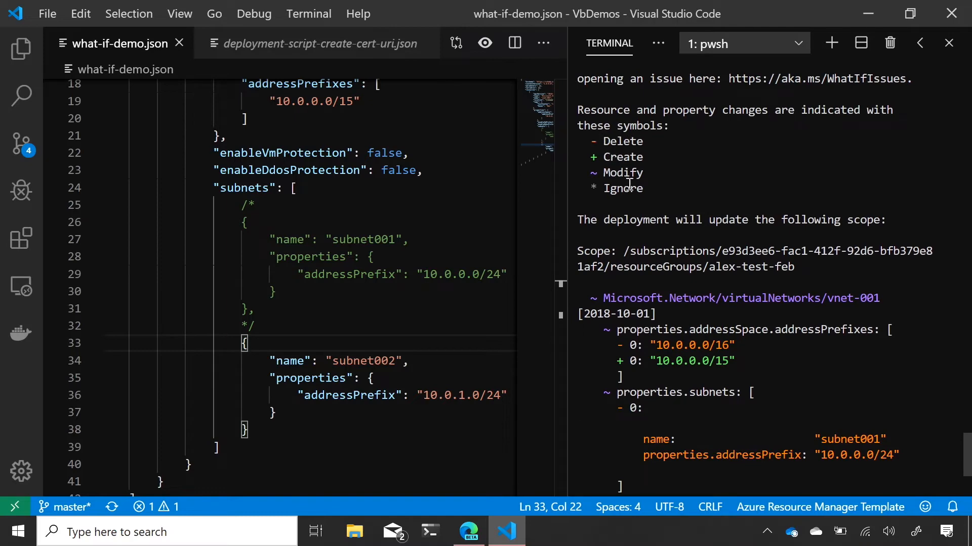
scroll("down", 3)
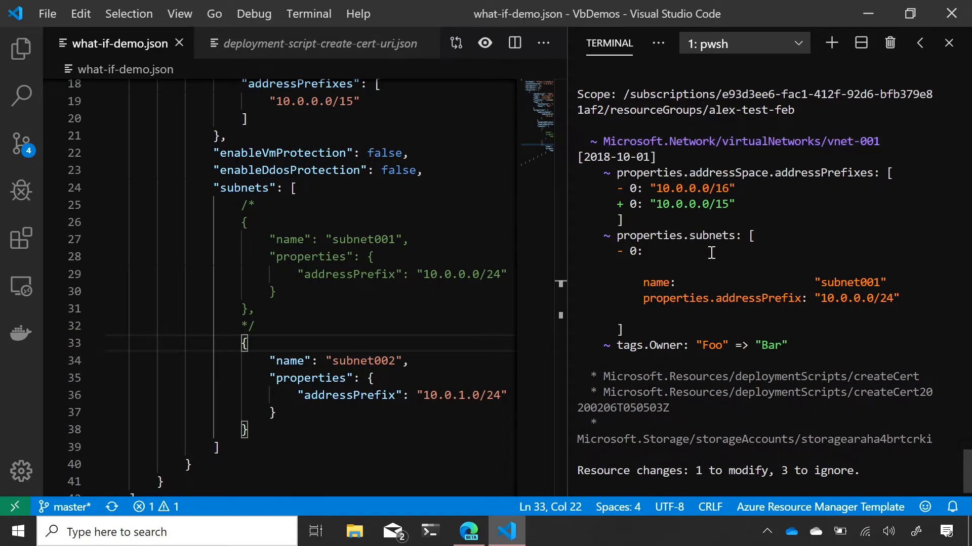
mouse_move(793, 173)
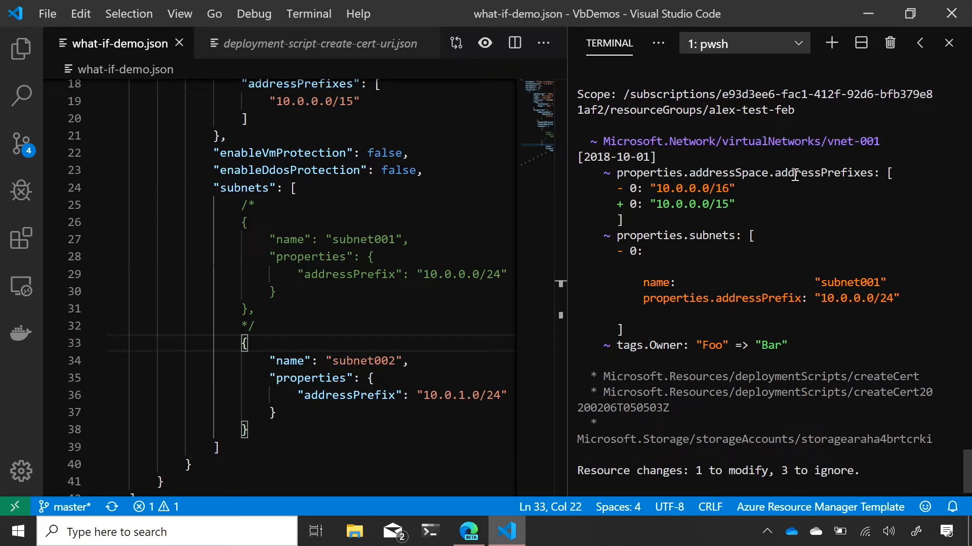
mouse_move(721, 188)
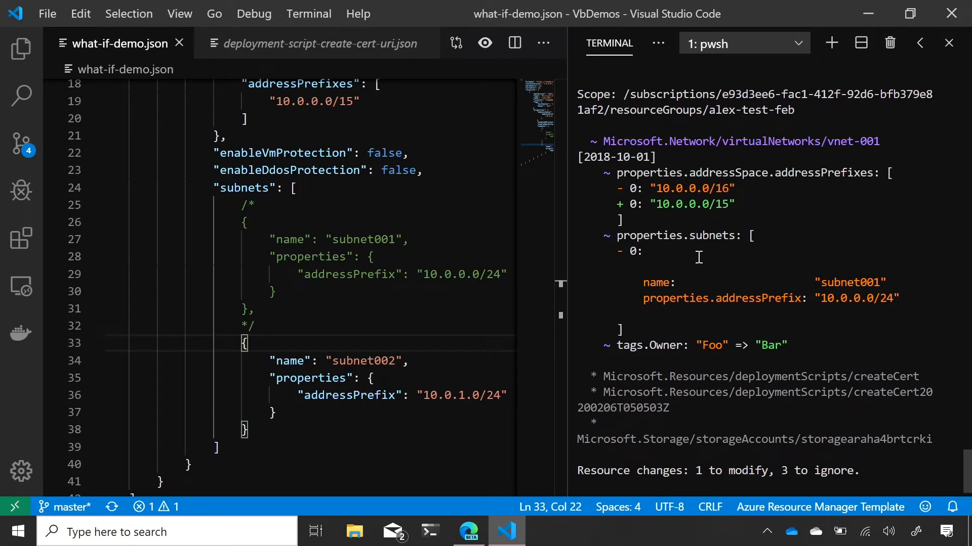
mouse_move(632, 273)
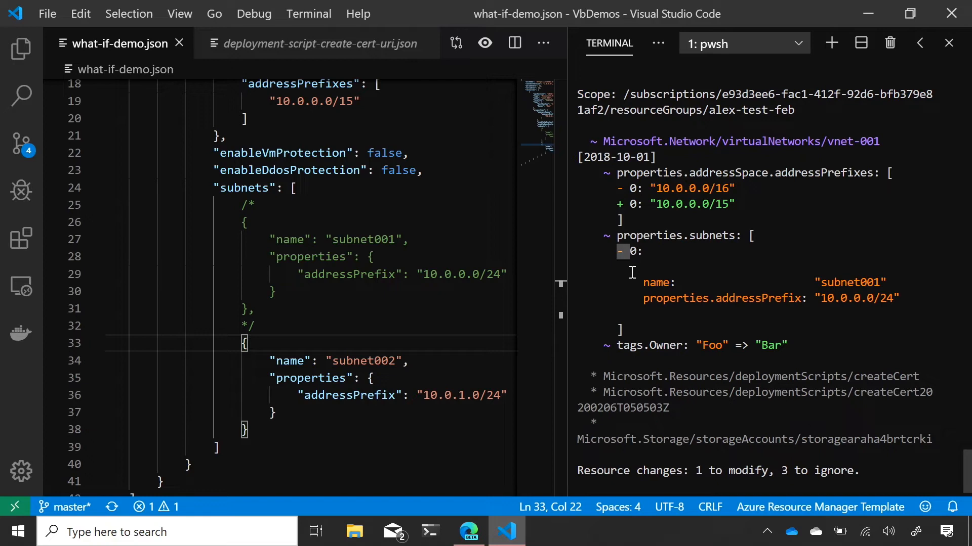